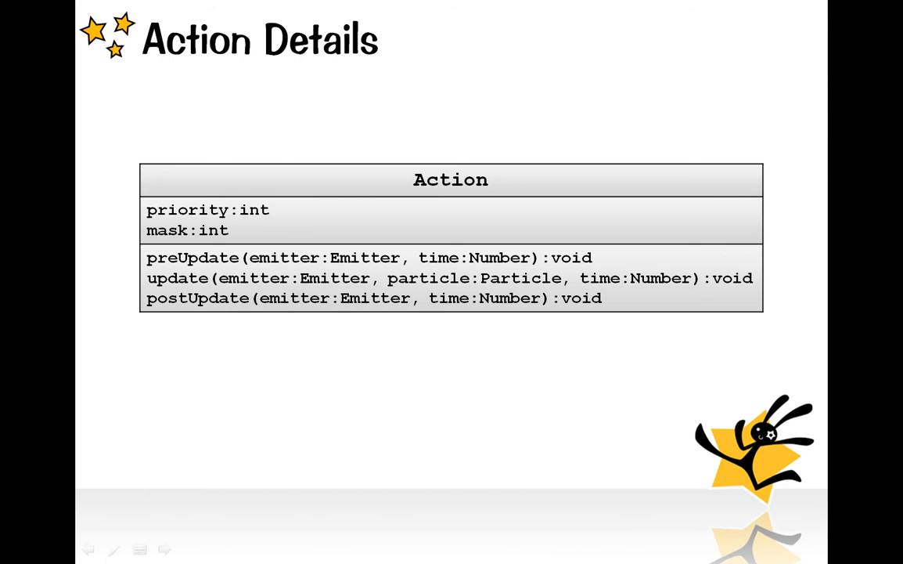
- Advance the slideshow to the Particle Mask slide showing Particle and Action mask:int fields
left_click(164, 548)
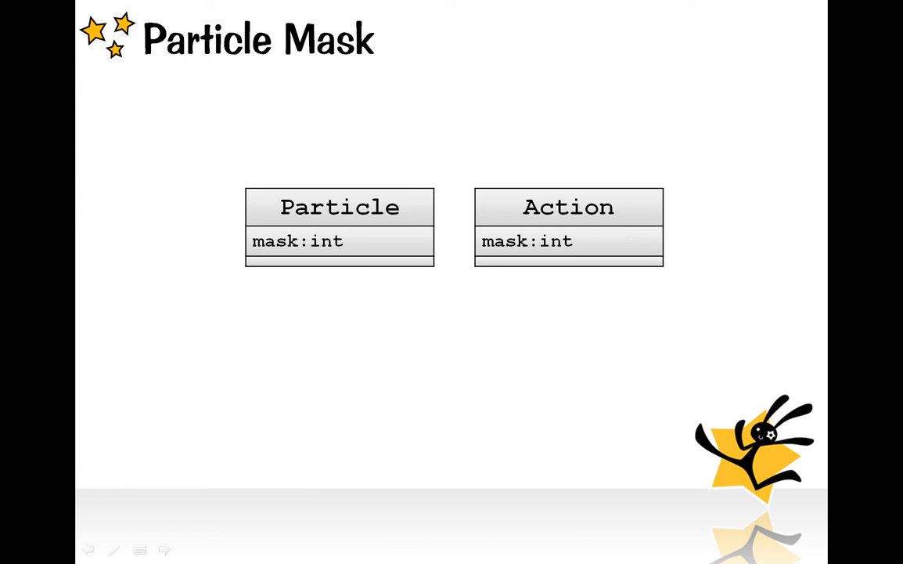